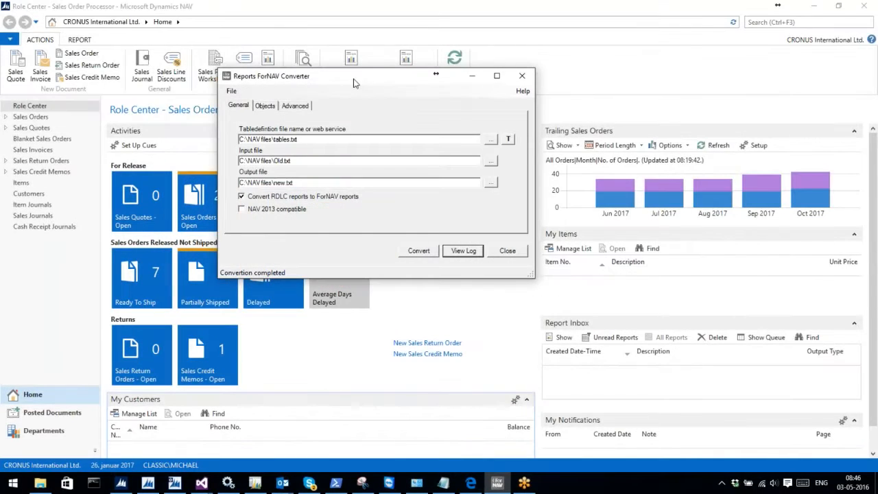
pyautogui.moveTo(383, 110)
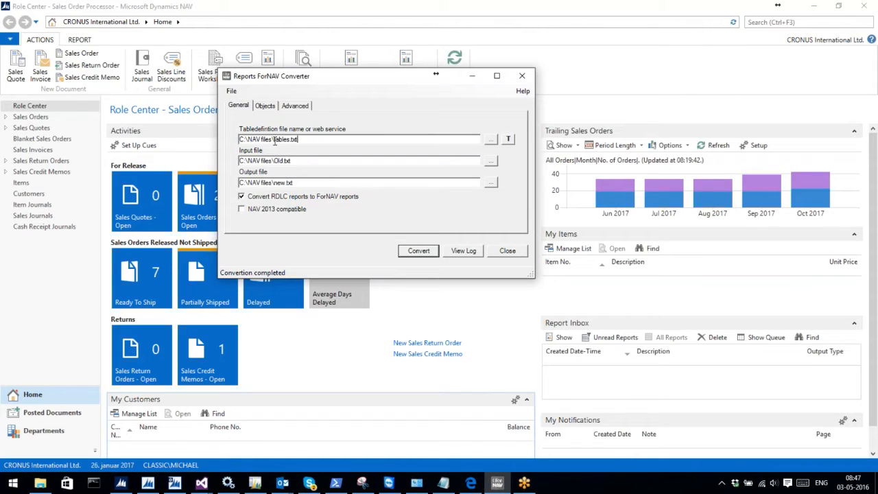
# Run the conversion to new.txt and review the log listing the converted sales reports.
pyautogui.doubleClick(286, 140)
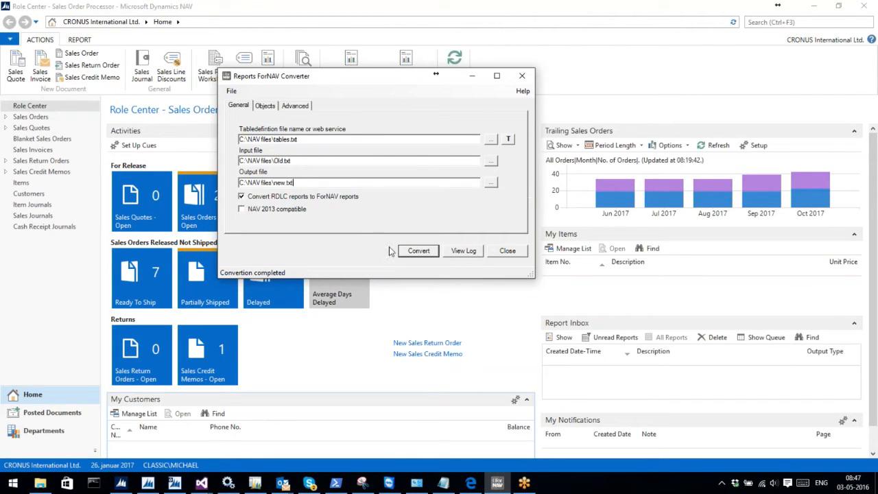
pyautogui.click(417, 250)
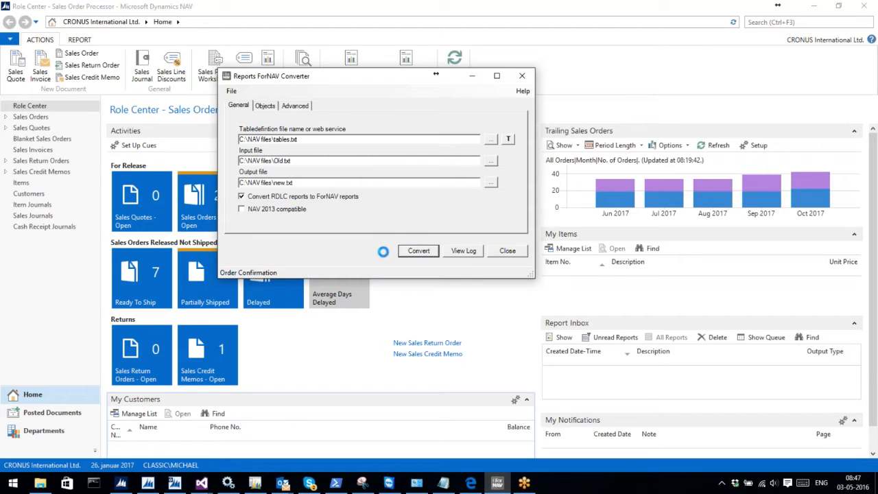
pyautogui.click(419, 250)
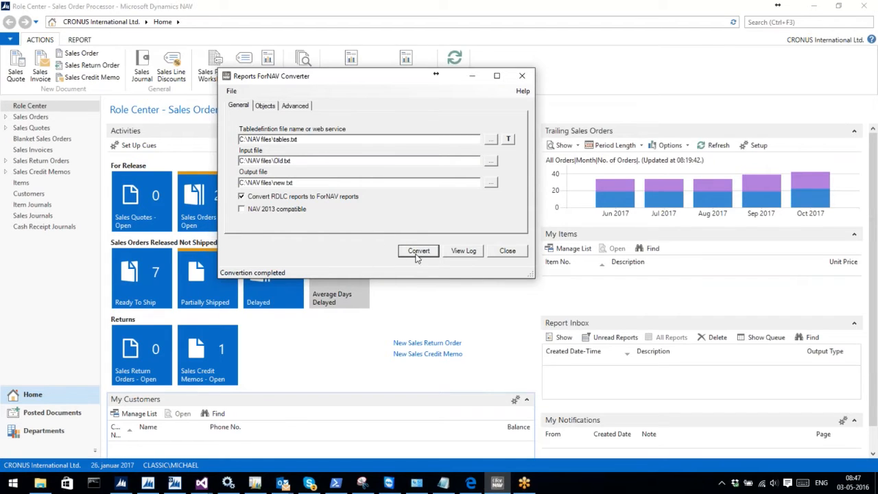
pyautogui.click(463, 250)
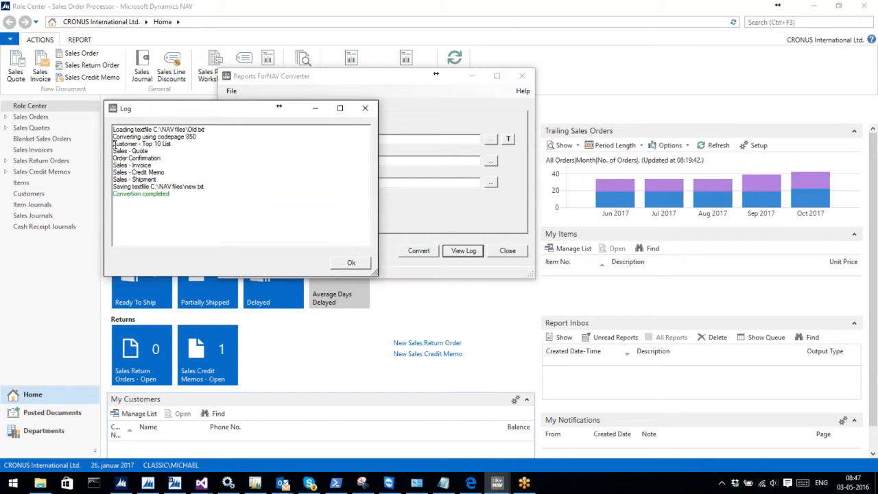
pyautogui.moveTo(126, 144); pyautogui.dragTo(157, 179)
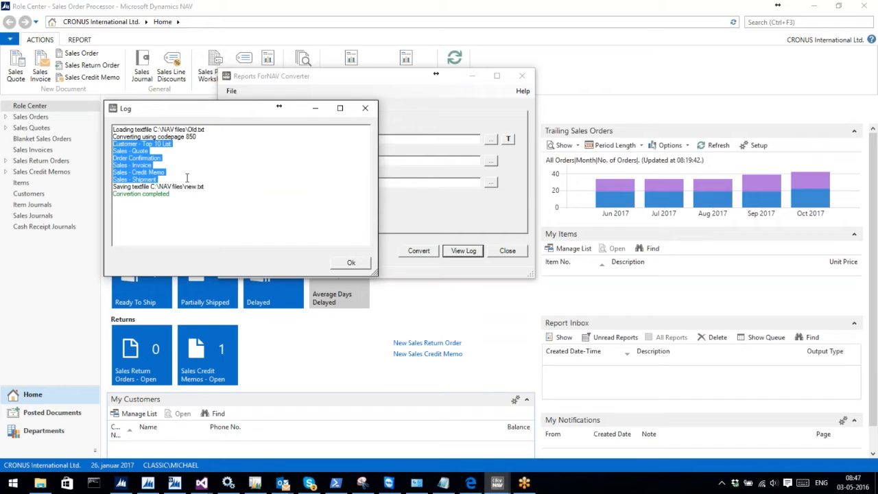
pyautogui.moveTo(170, 170)
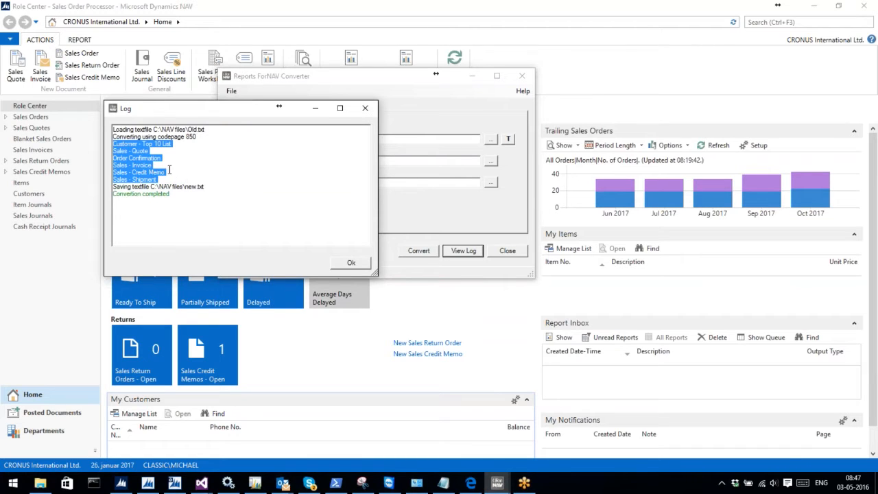
pyautogui.click(351, 262)
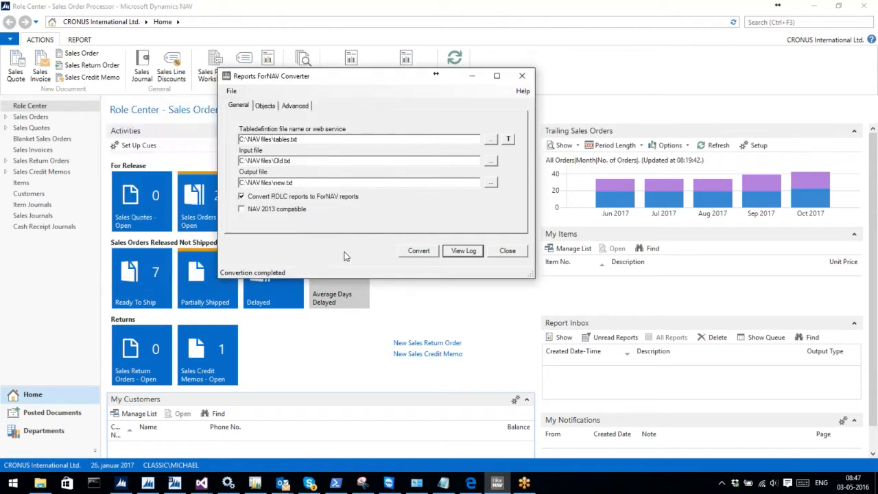
pyautogui.moveTo(368, 85)
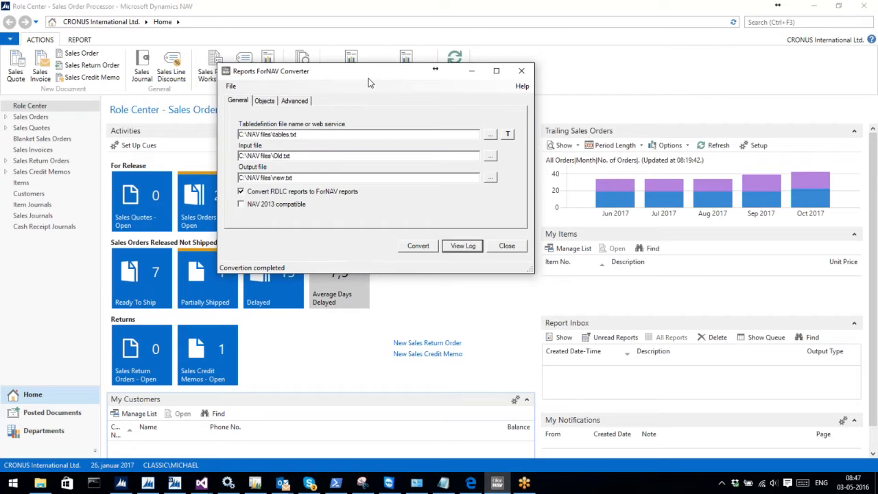
pyautogui.moveTo(370, 85)
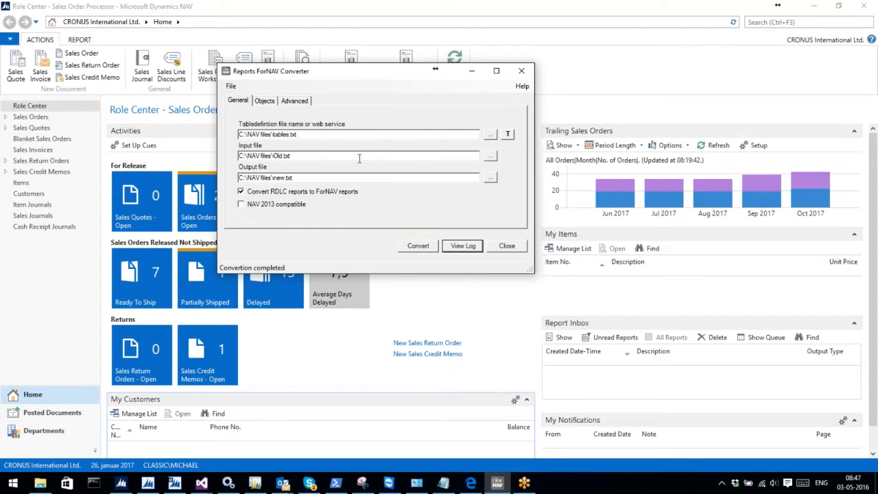
pyautogui.moveTo(391, 204)
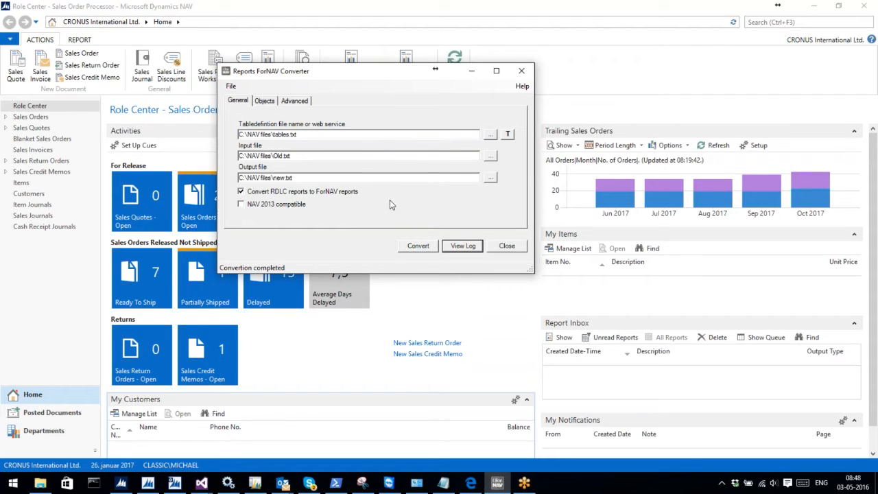
pyautogui.moveTo(192, 428)
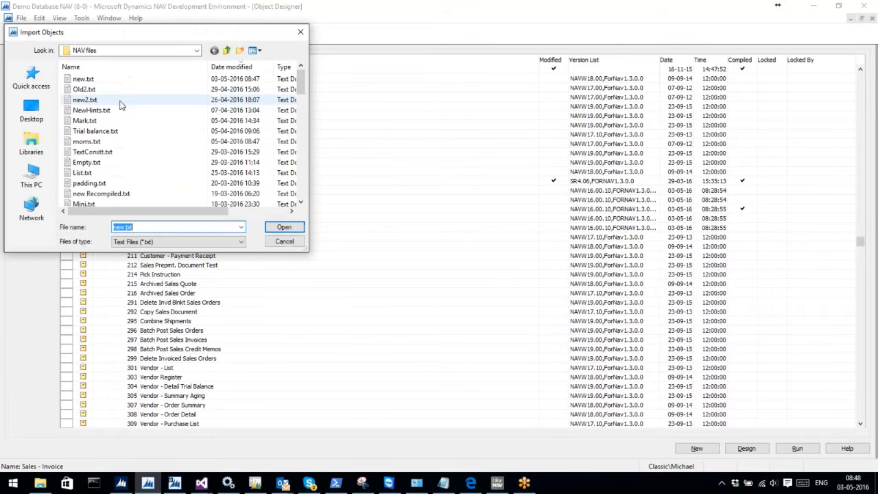
# Import new.txt through the Import Objects dialog into the report objects.
pyautogui.click(82, 78)
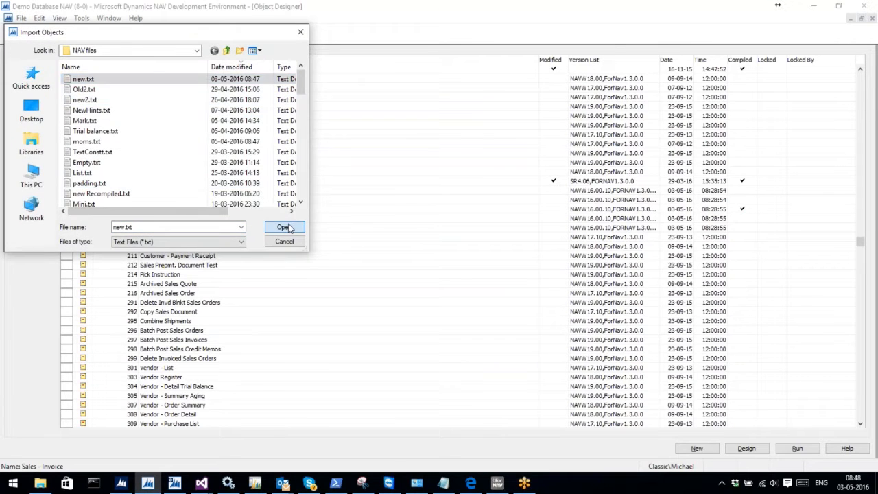
pyautogui.click(283, 228)
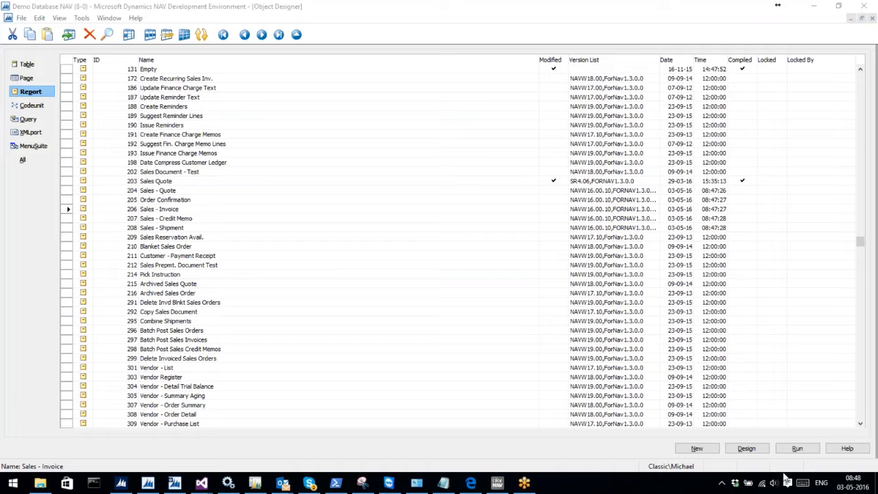
# Design report 206 Sales - Invoice and look through its dataset.
pyautogui.click(746, 447)
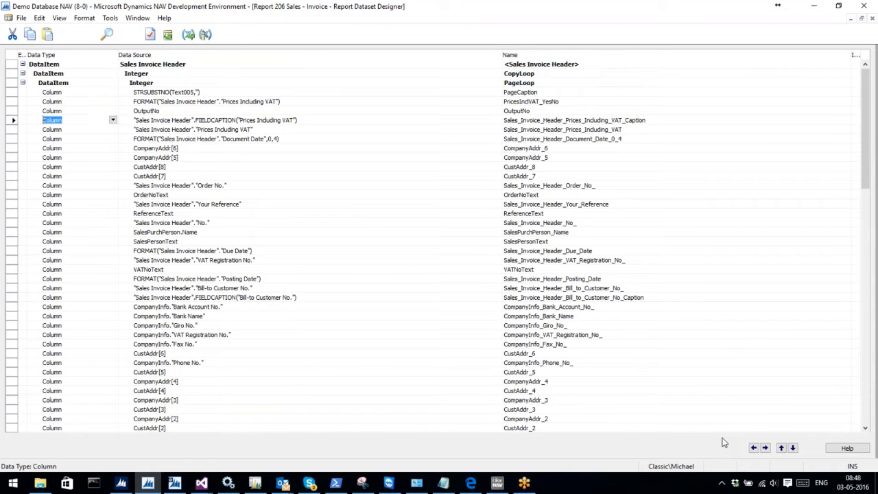
pyautogui.scroll(-3)
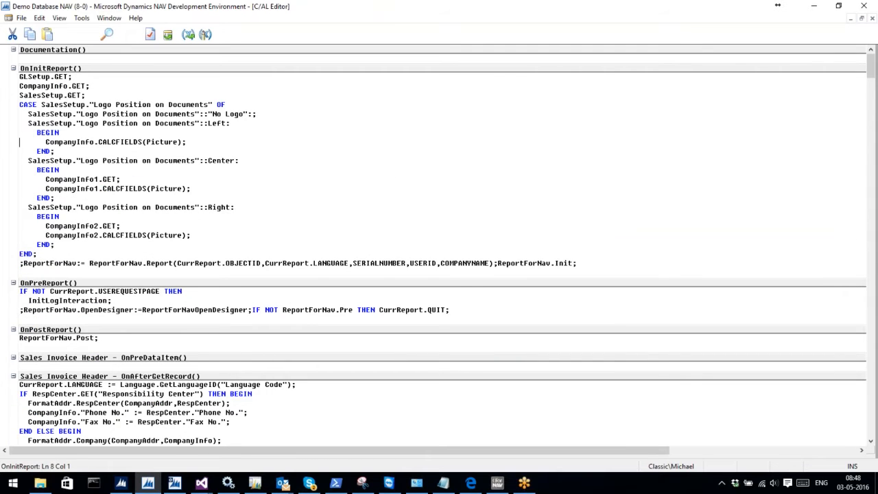
# Review the report's C/AL triggers down to the converted ReportForNav.ShowOutput section code.
pyautogui.click(48, 282)
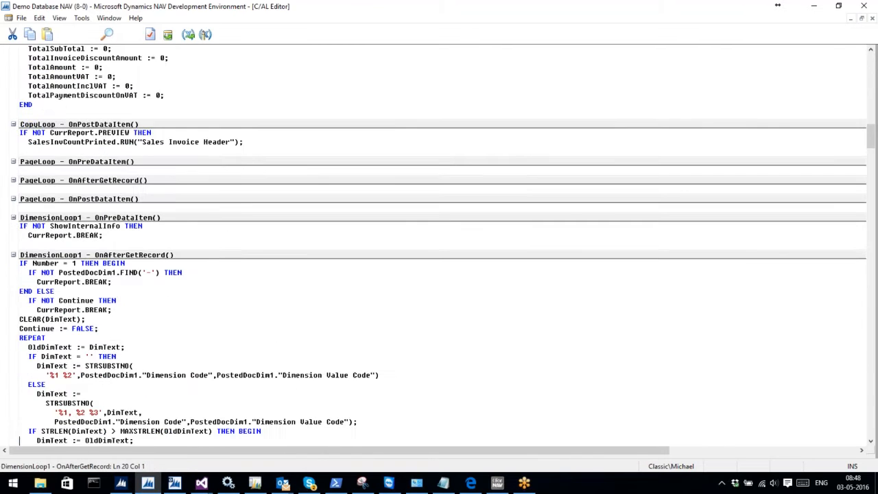
pyautogui.scroll(-3)
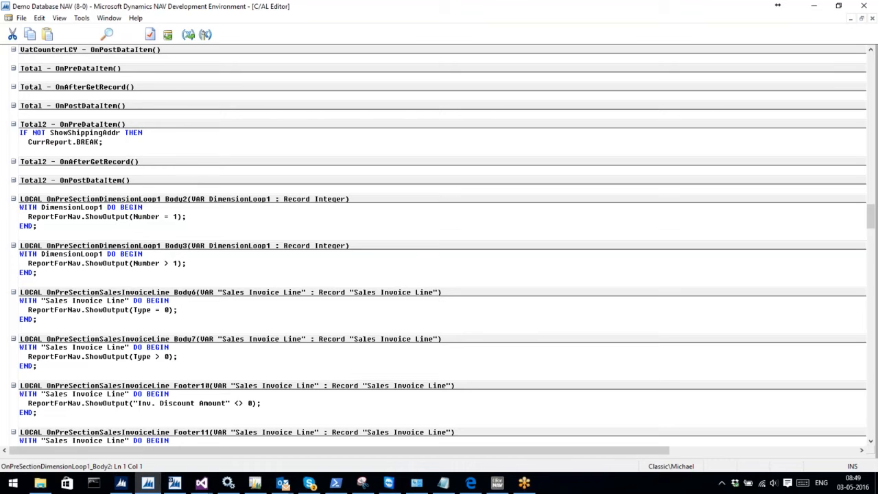
pyautogui.click(21, 357)
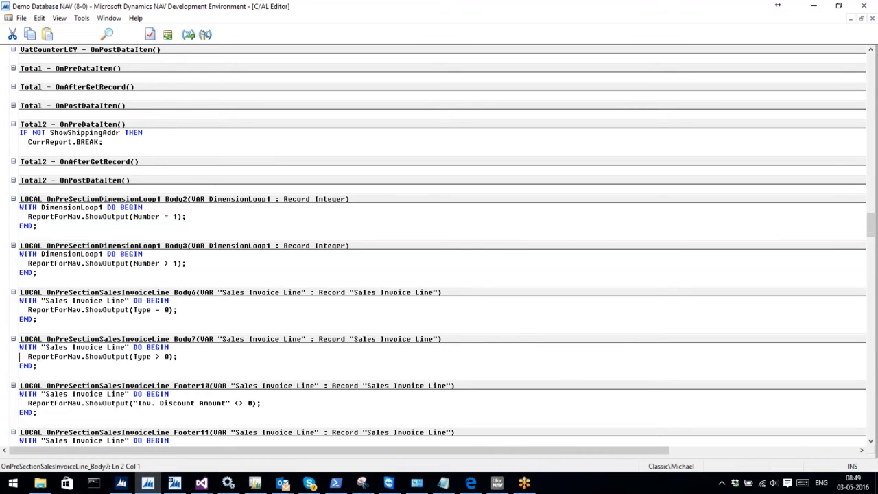
pyautogui.scroll(-3)
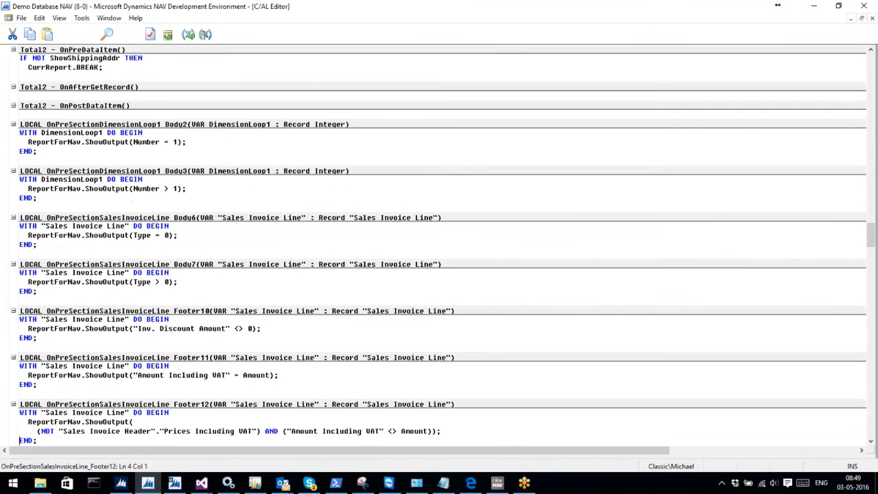
pyautogui.scroll(-3)
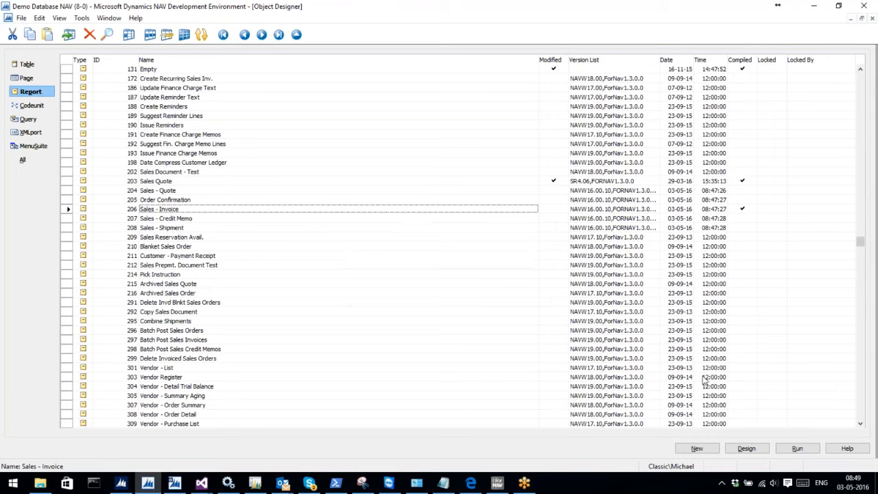
pyautogui.moveTo(222, 444)
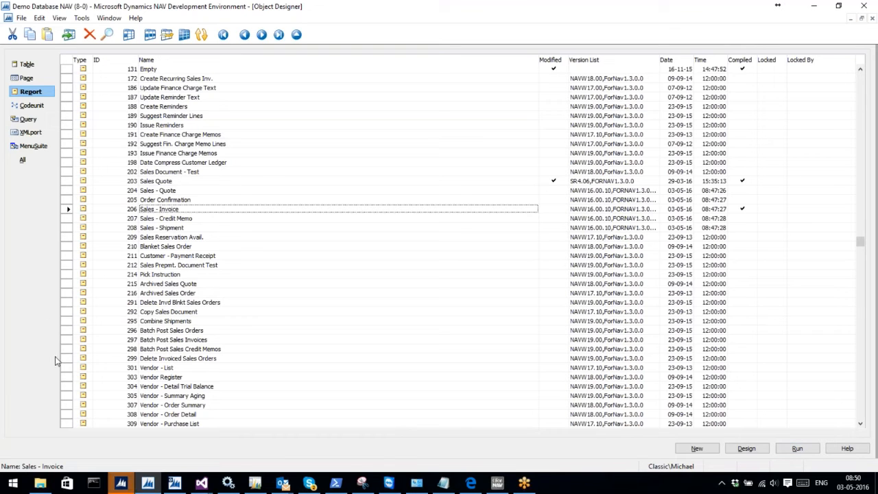
# Run report 206 Sales - Invoice from Object Designer to reach its request page.
pyautogui.click(797, 447)
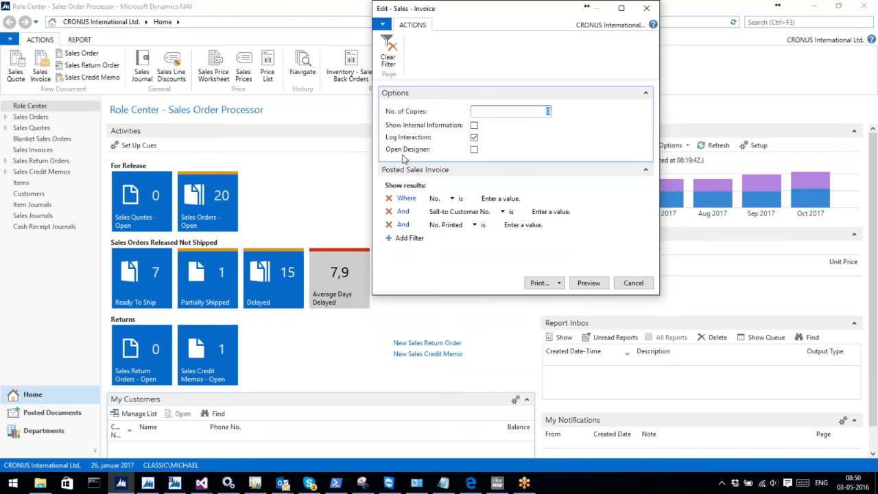
pyautogui.moveTo(492, 159)
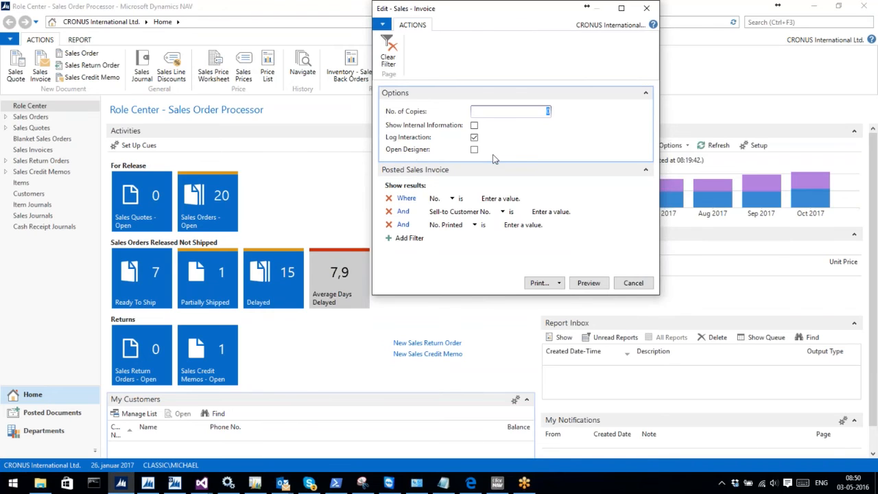
# Preview the Sales - Invoice report with the default request-page options.
pyautogui.click(632, 283)
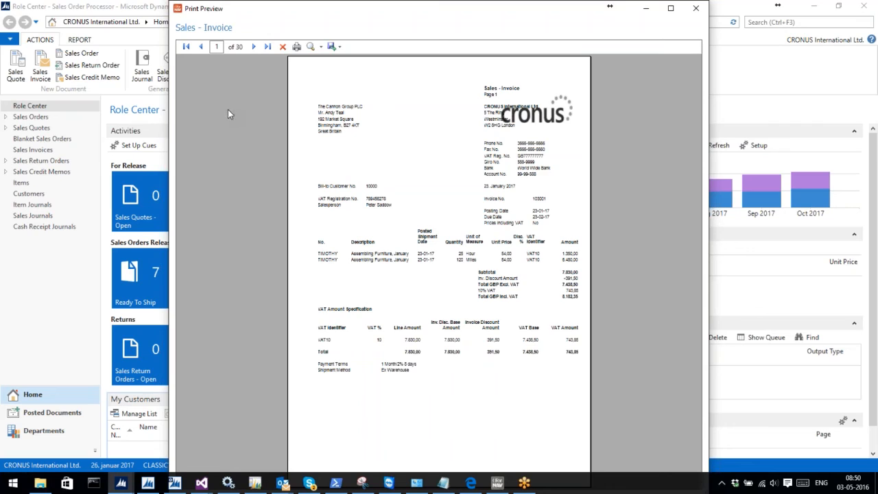
pyautogui.moveTo(228, 113)
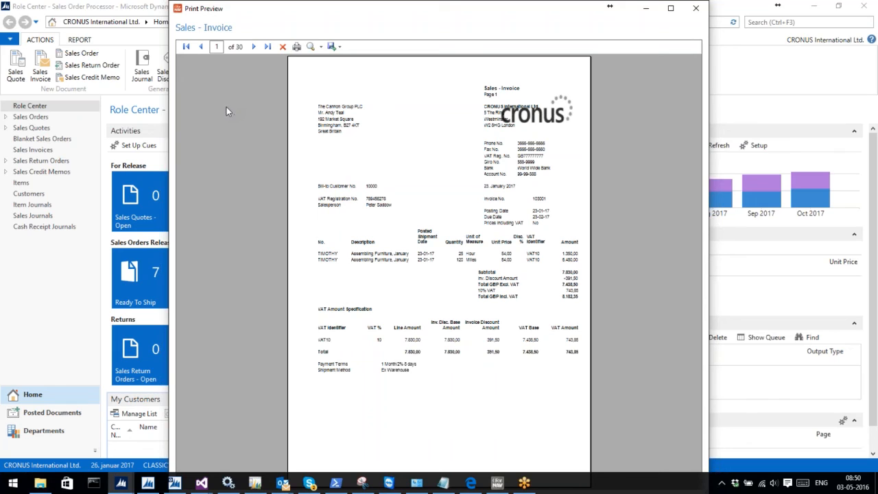
pyautogui.moveTo(499, 25)
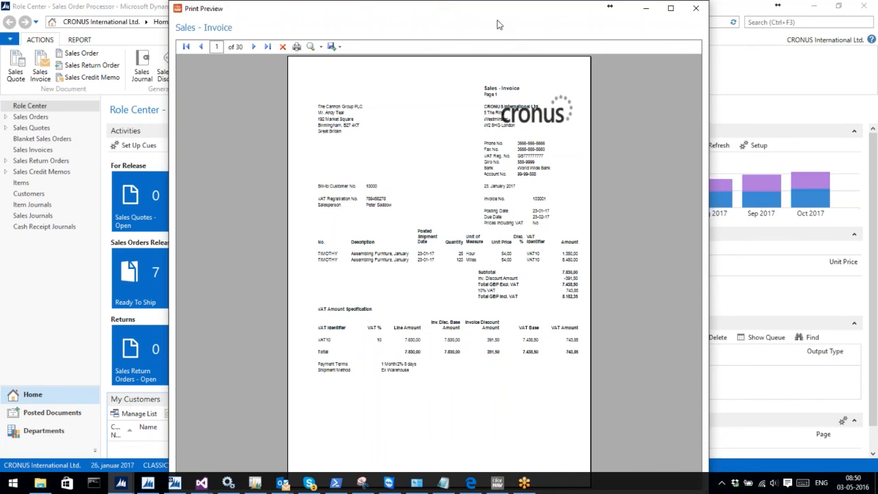
pyautogui.moveTo(453, 25)
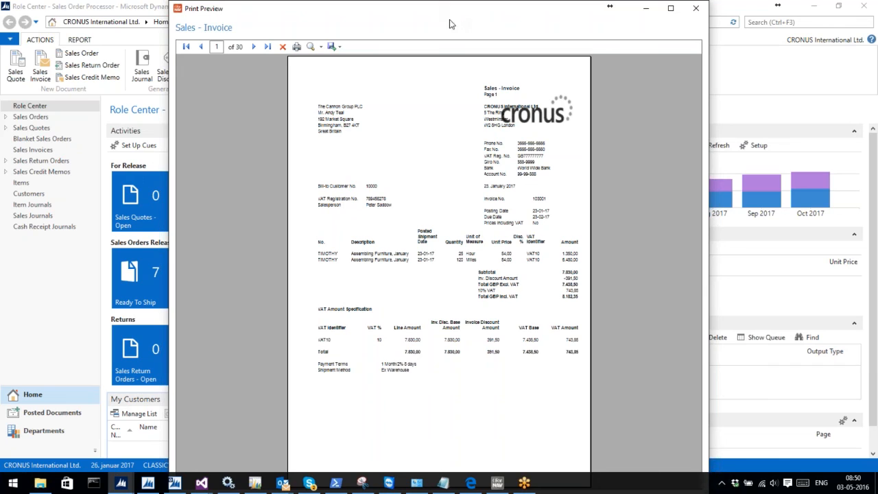
pyautogui.moveTo(607, 145)
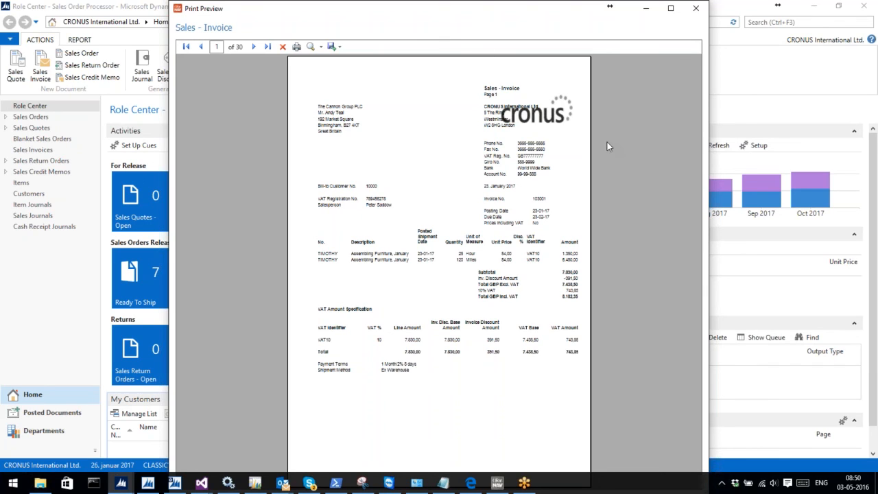